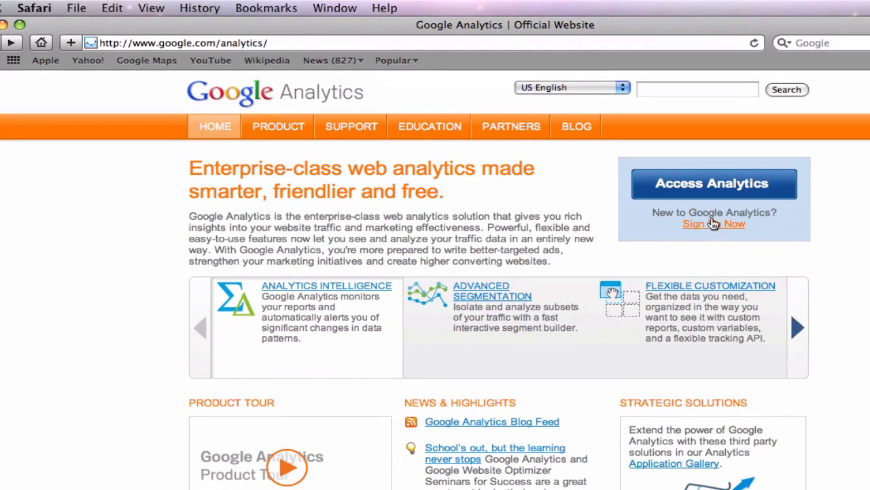
mouse_move(705, 188)
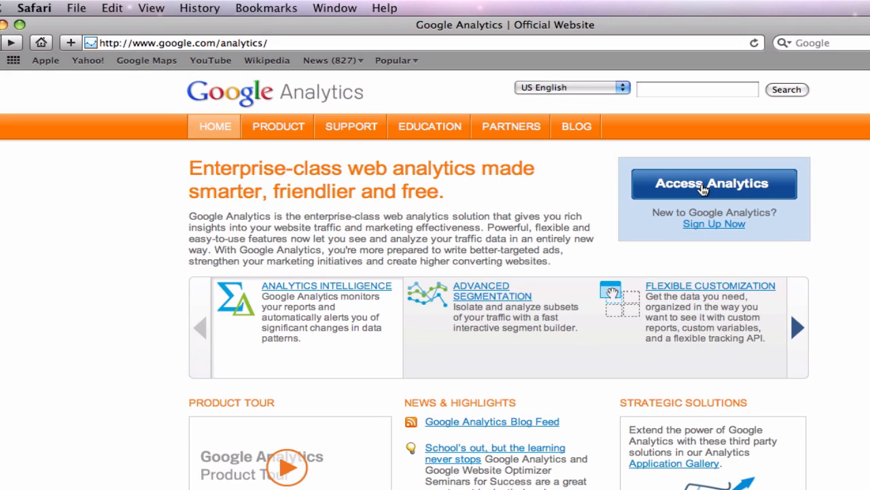
Step: Sign in to Google Analytics with the seoforiwe account credentials
left_click(713, 184)
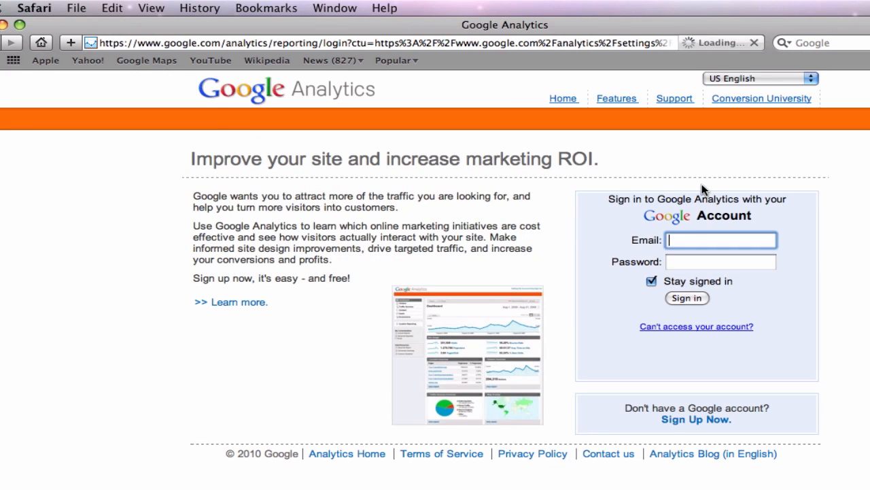
type("seoforiwe")
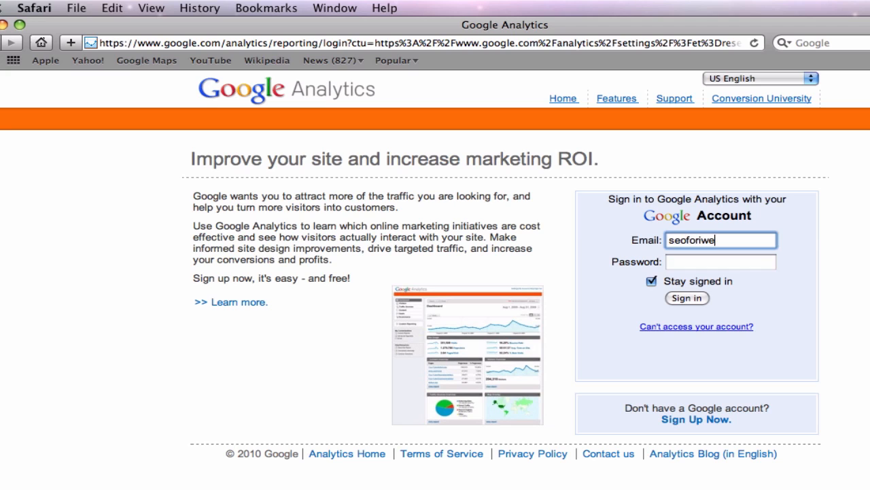
left_click(686, 298)
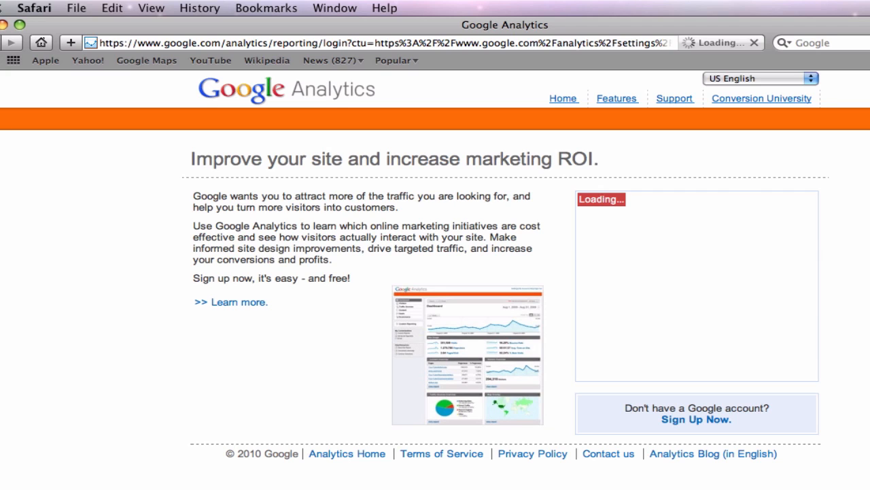
left_click(696, 418)
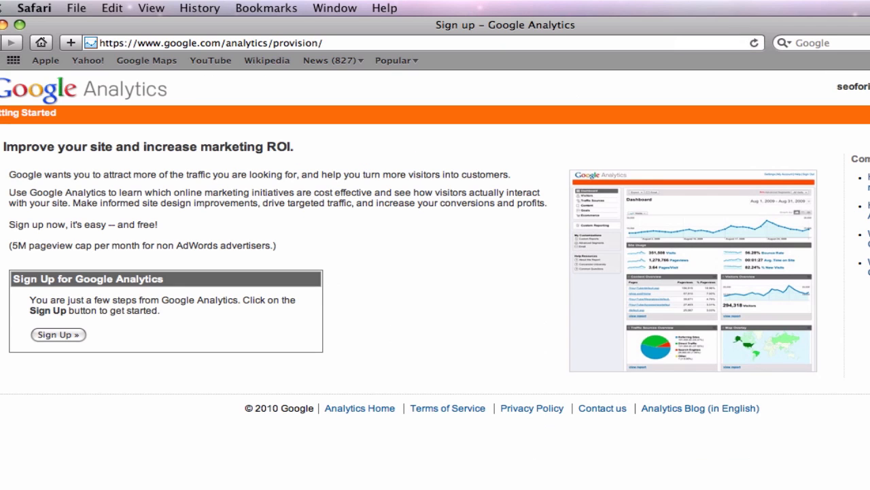
mouse_move(84, 337)
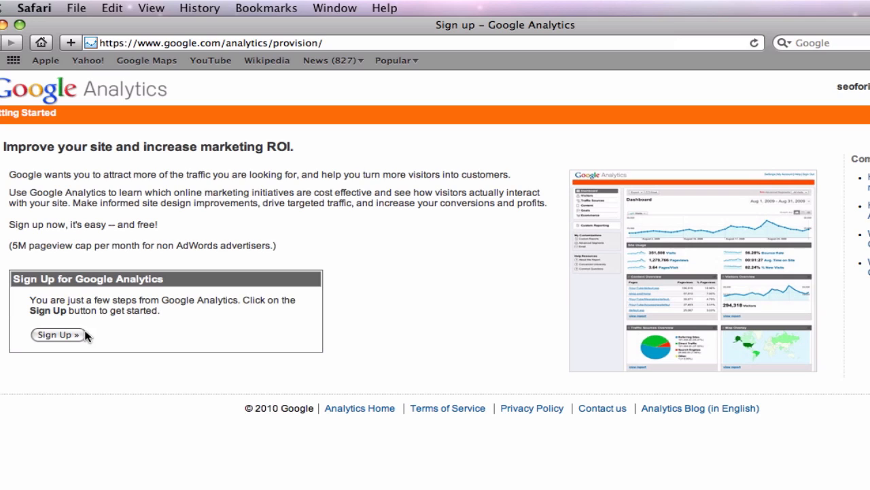
mouse_move(65, 338)
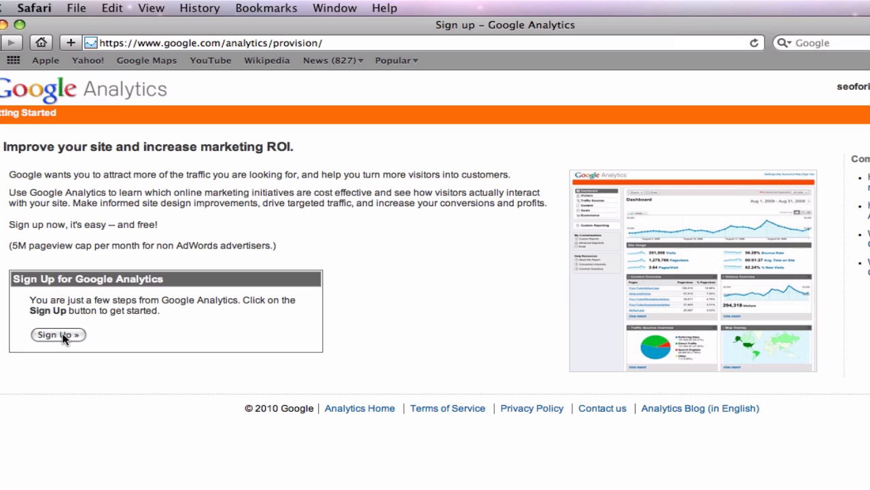
left_click(57, 335)
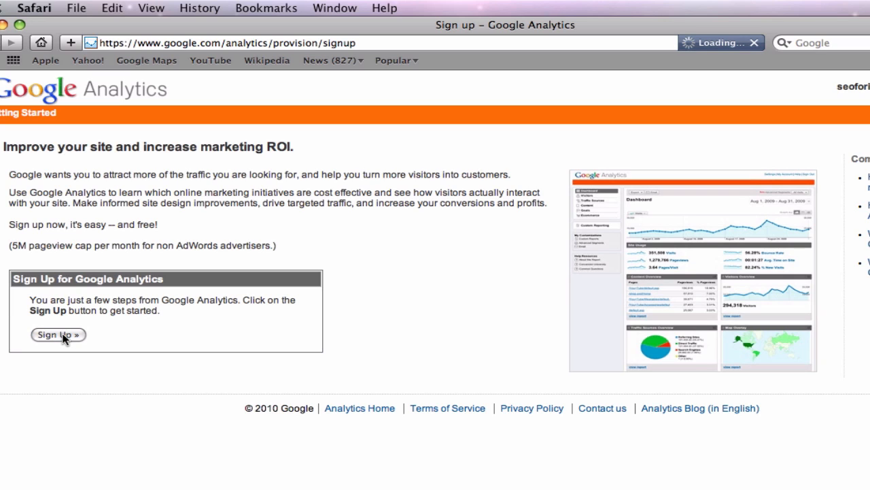
left_click(57, 334)
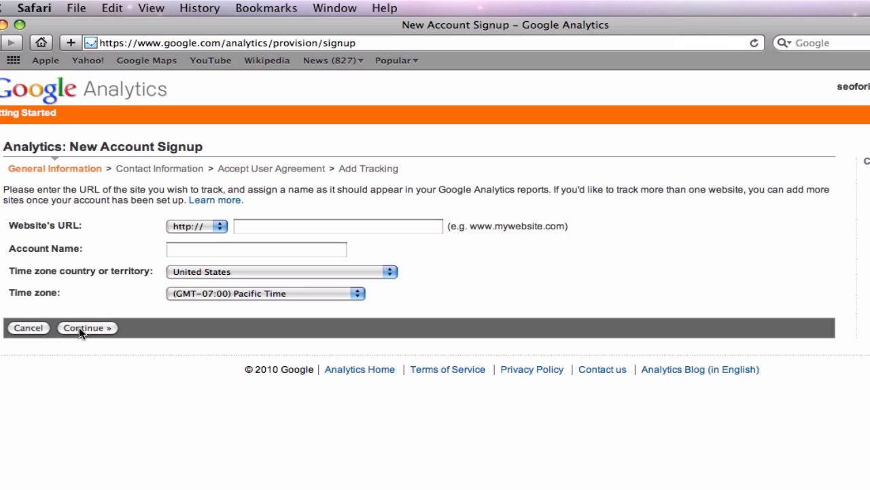
left_click(337, 226)
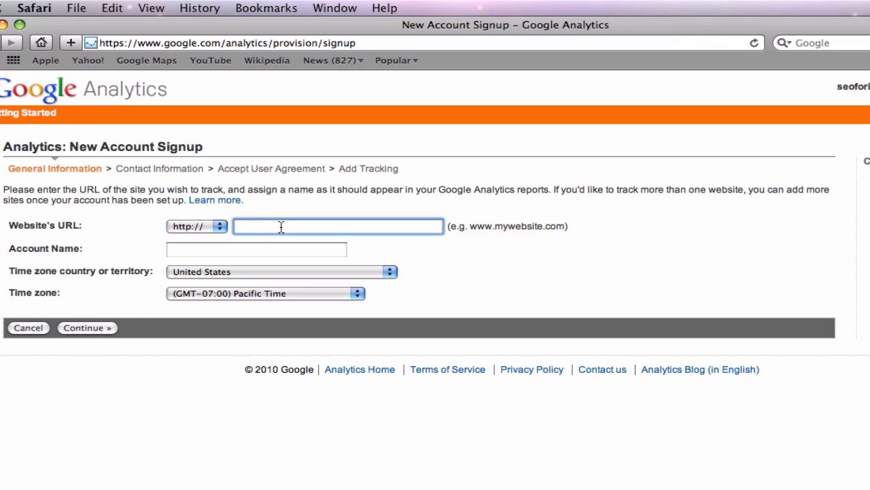
type("www.apptorial")
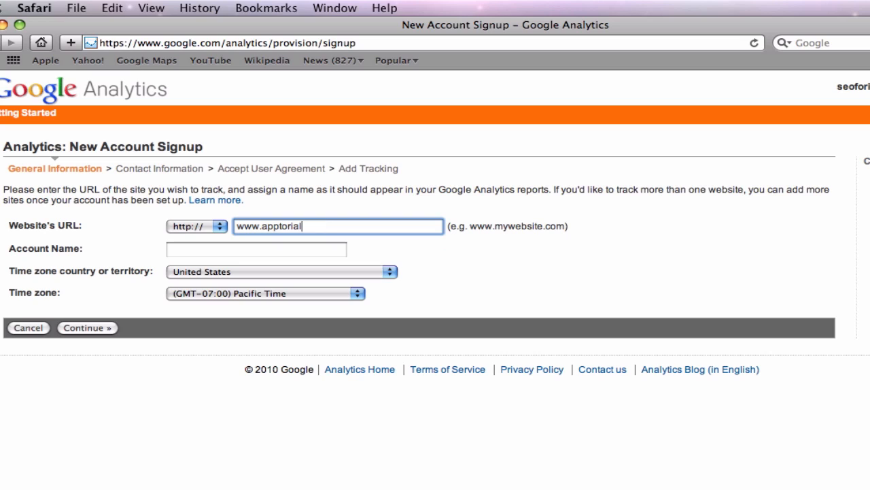
type(".com")
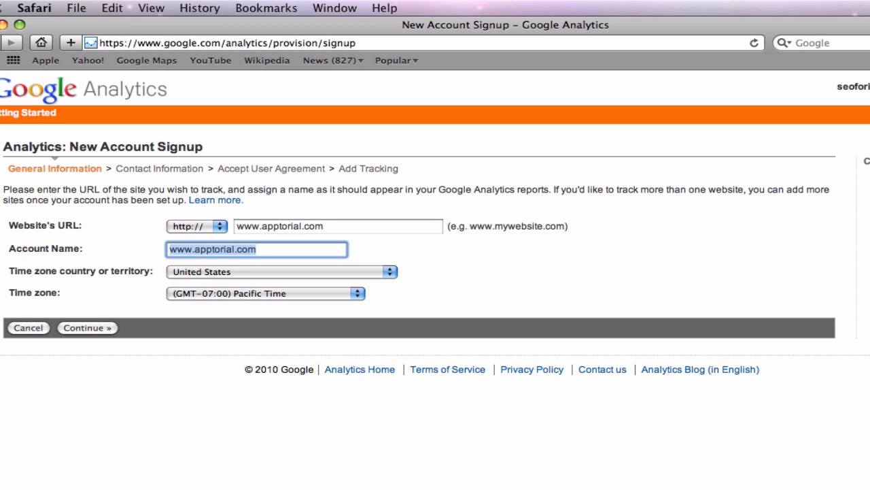
mouse_move(299, 272)
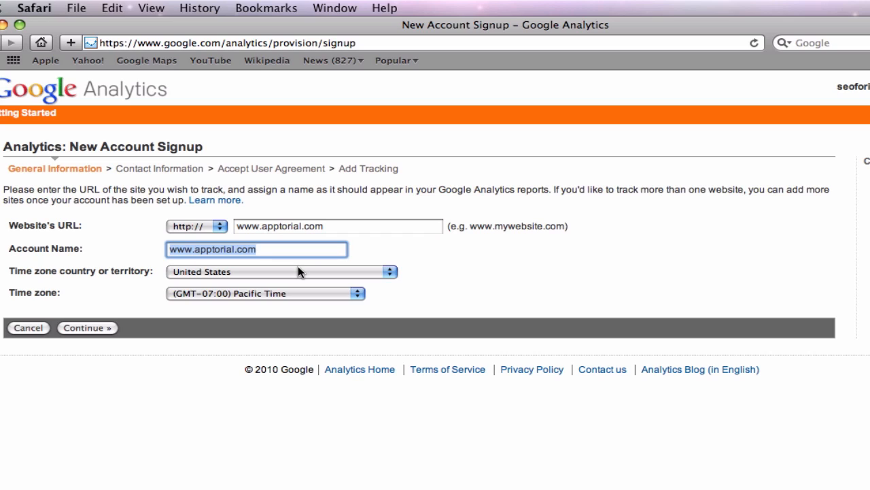
mouse_move(372, 278)
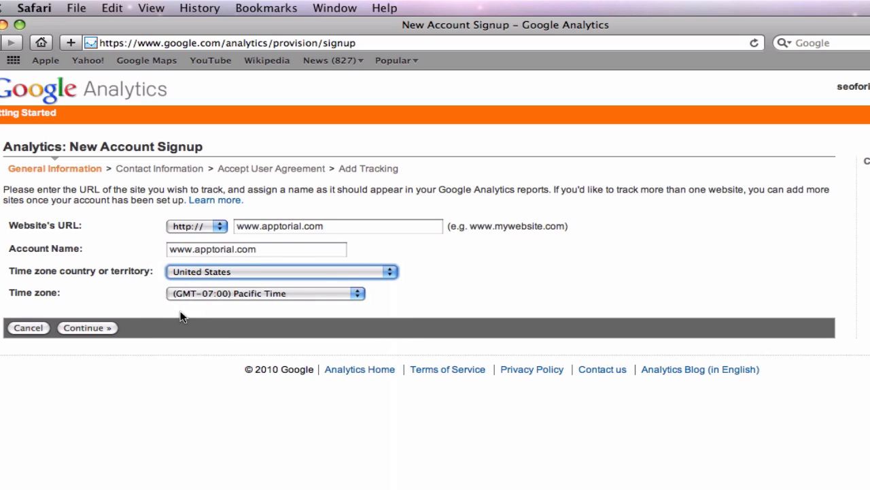
Step: Enter contact details John Smith, country United States, and continue to the tracking code
left_click(87, 326)
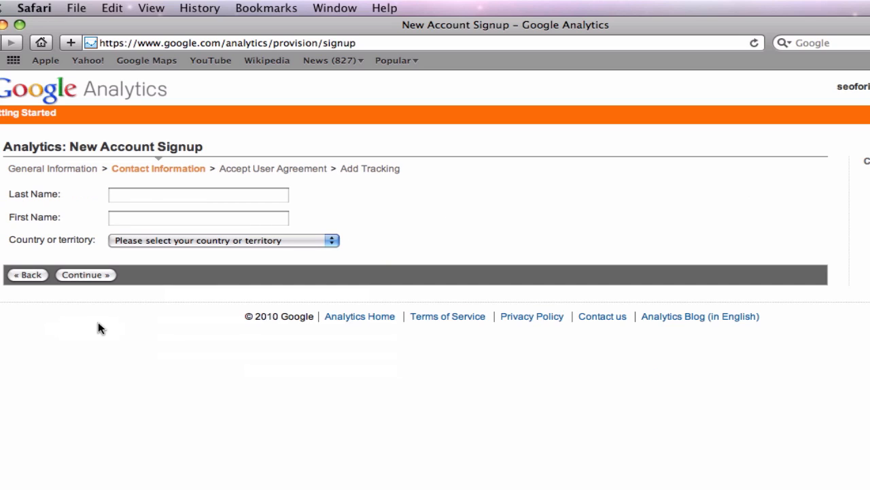
type("John")
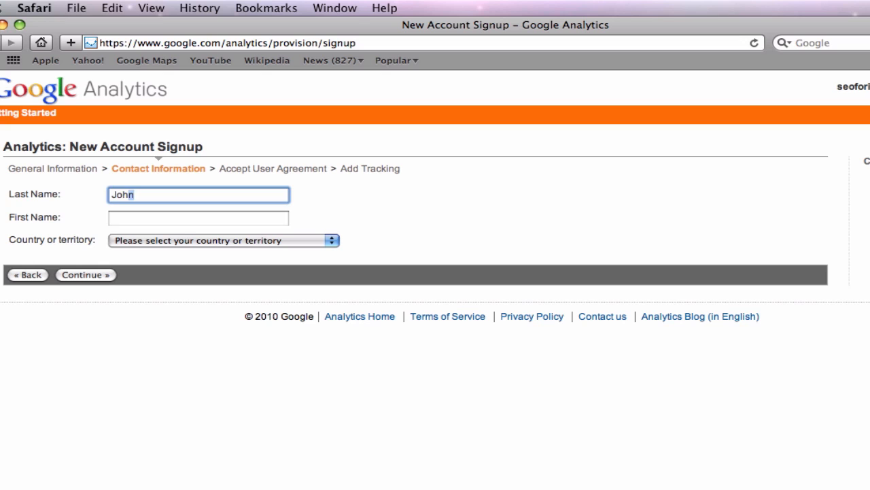
type("Smith")
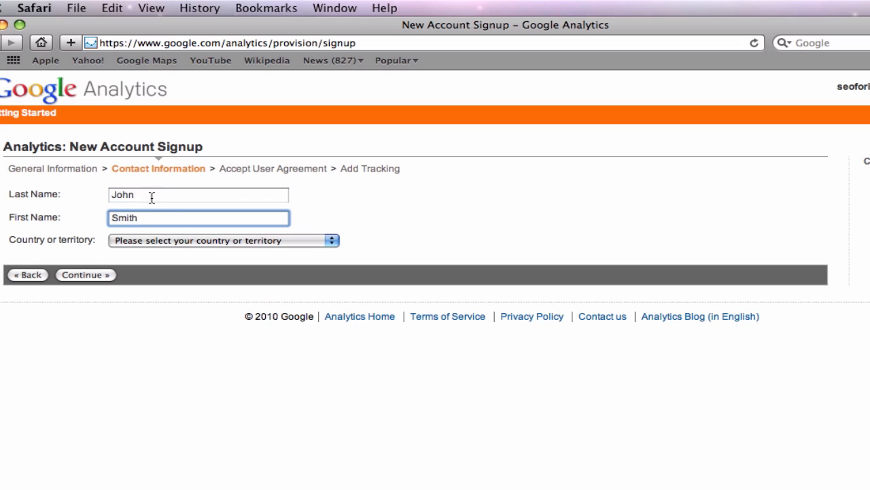
left_click(224, 239)
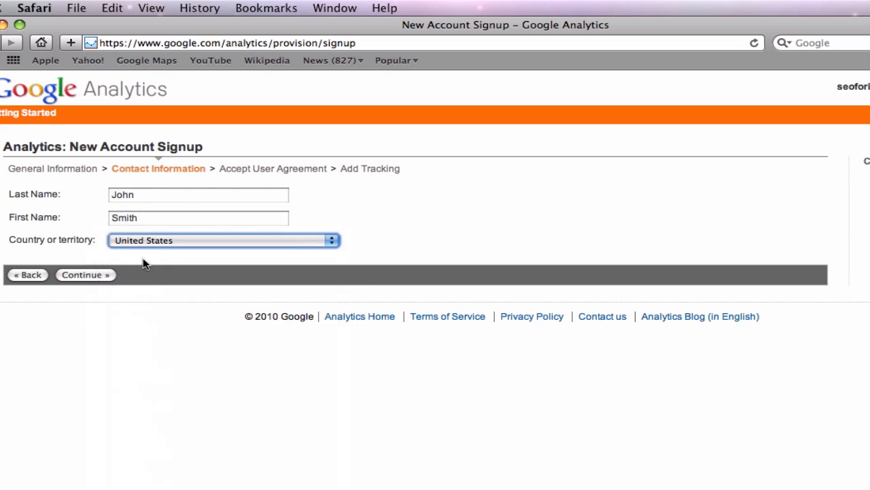
left_click(85, 274)
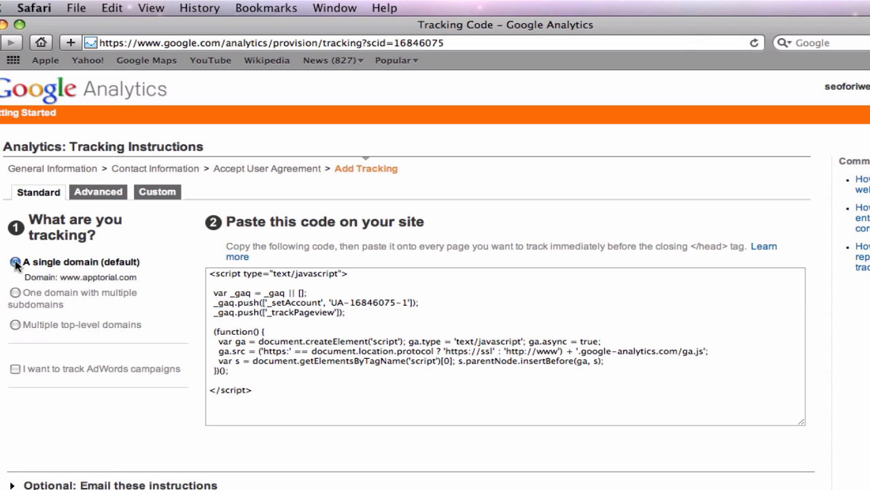
left_click(283, 315)
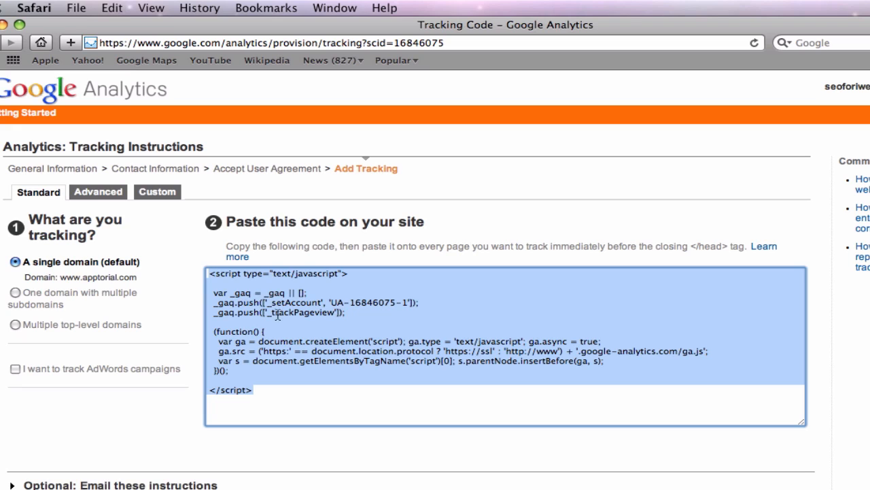
left_click(111, 8)
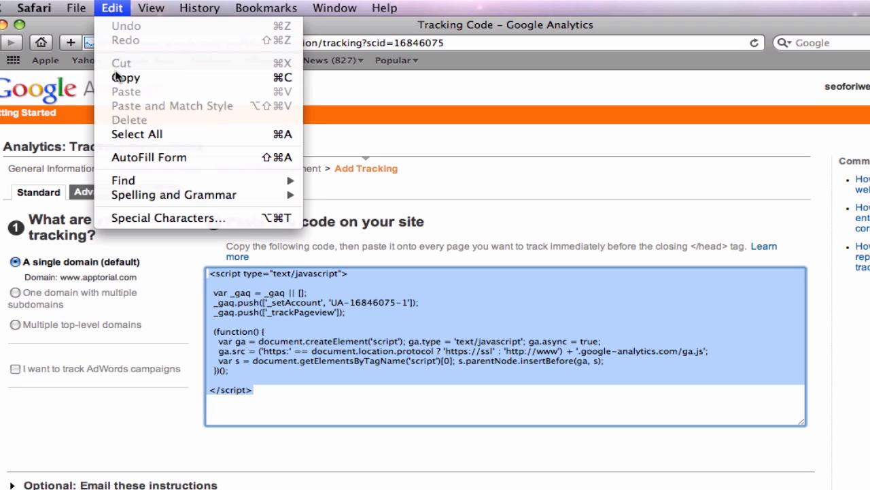
left_click(125, 76)
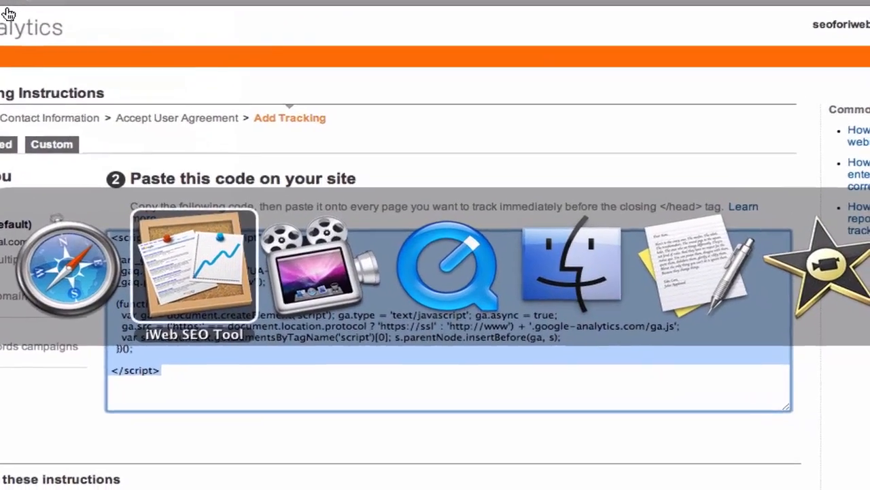
Step: Paste the Analytics script into Header Code and apply it to the entire site
left_click(193, 265)
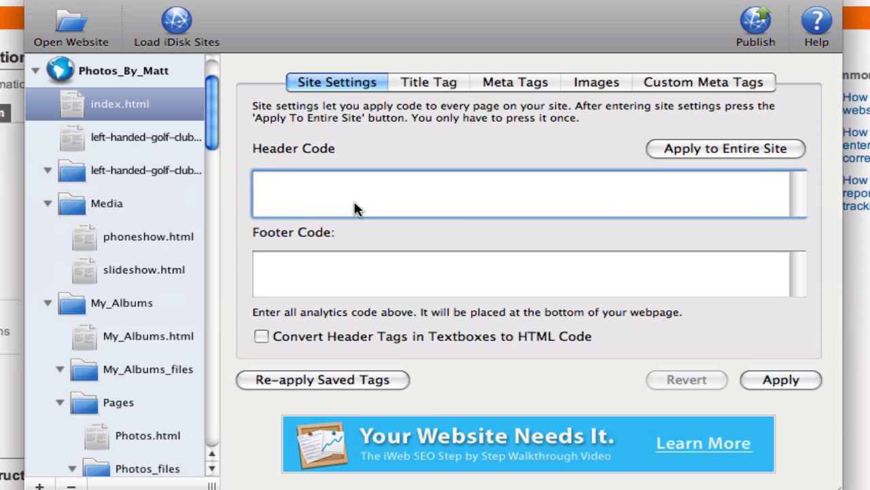
type("var s = document.getElementsByTagName('script')[0]; s.parentNode.insertBefore(ga, s);")
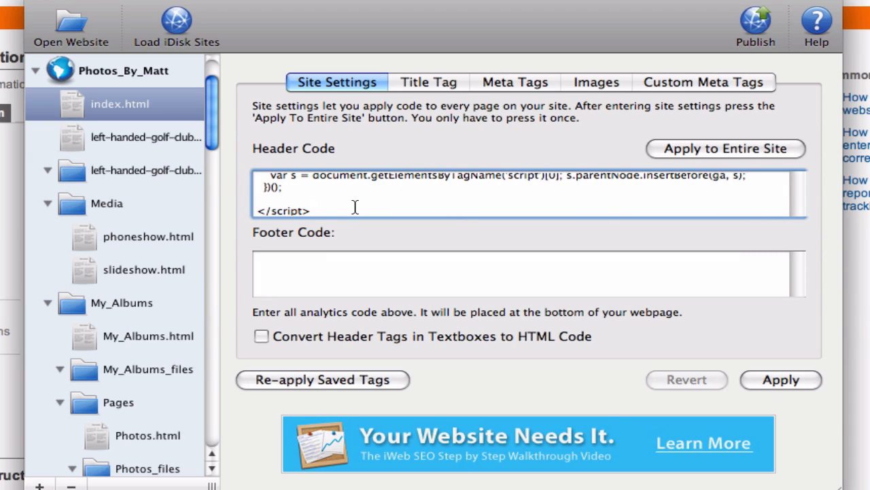
left_click(310, 209)
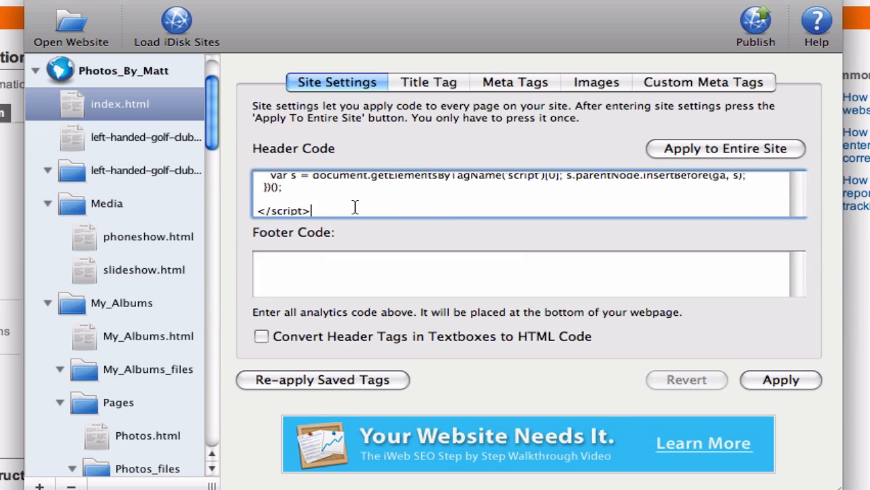
left_click(725, 149)
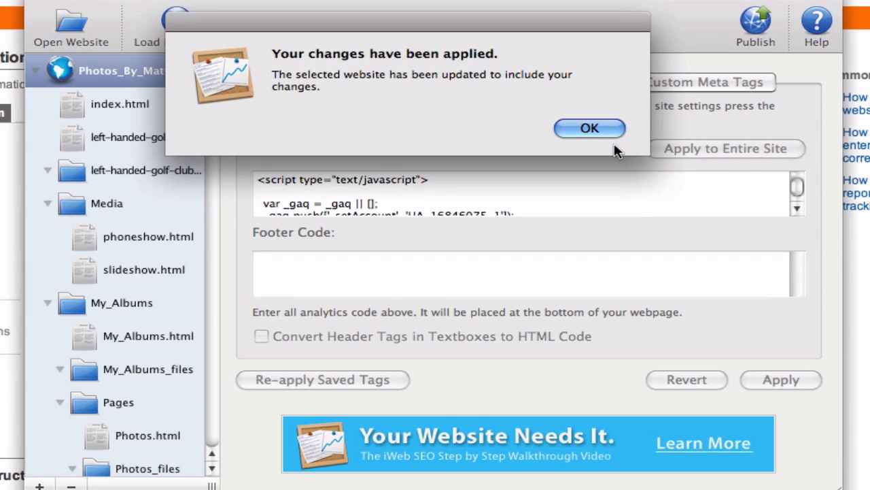
left_click(588, 128)
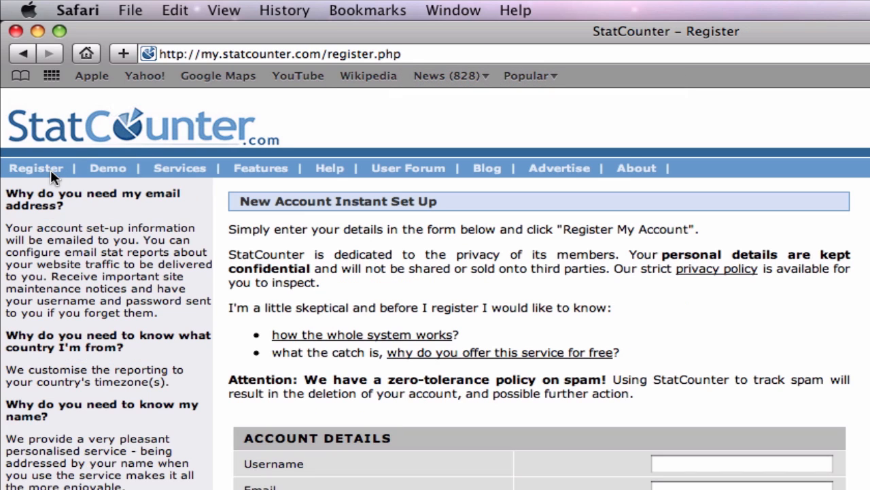
mouse_move(465, 228)
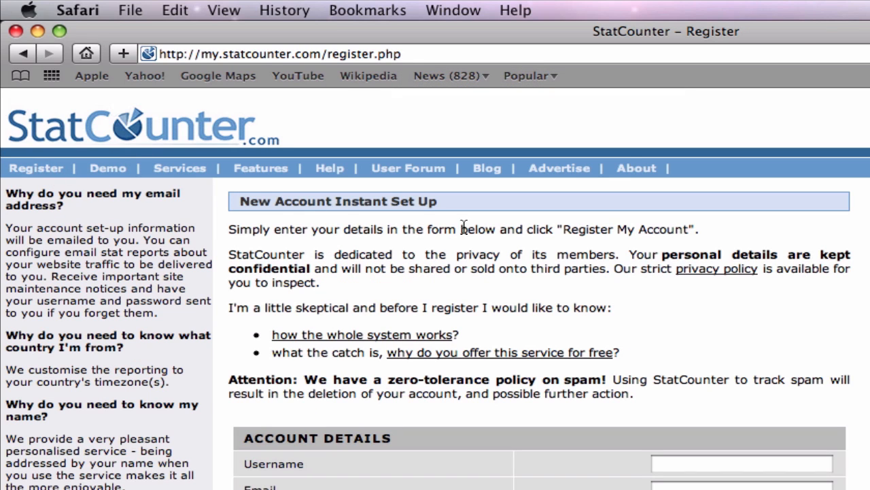
Step: Enter the SEOforiW username and password in StatCounter's login box
scroll("down", 3)
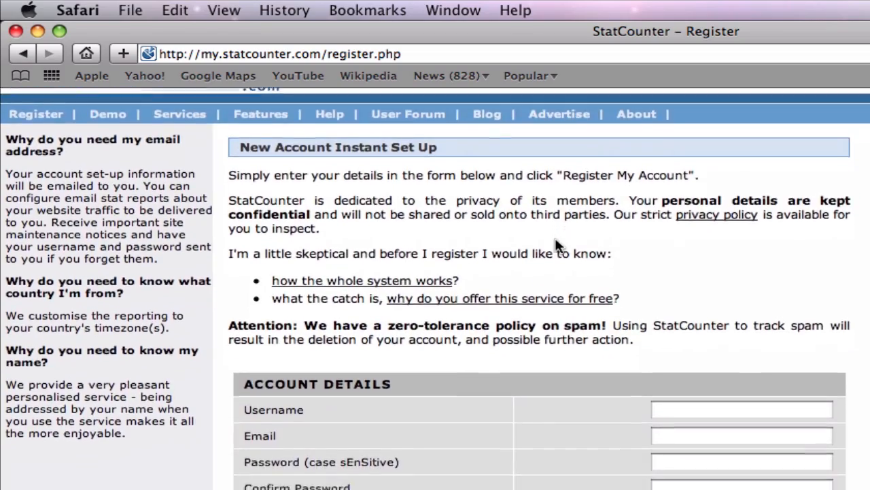
scroll("down", 3)
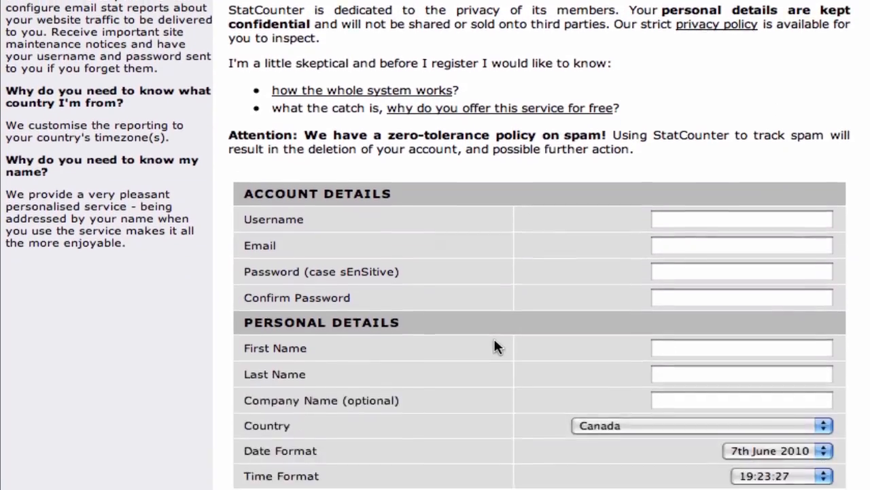
scroll("up", 3)
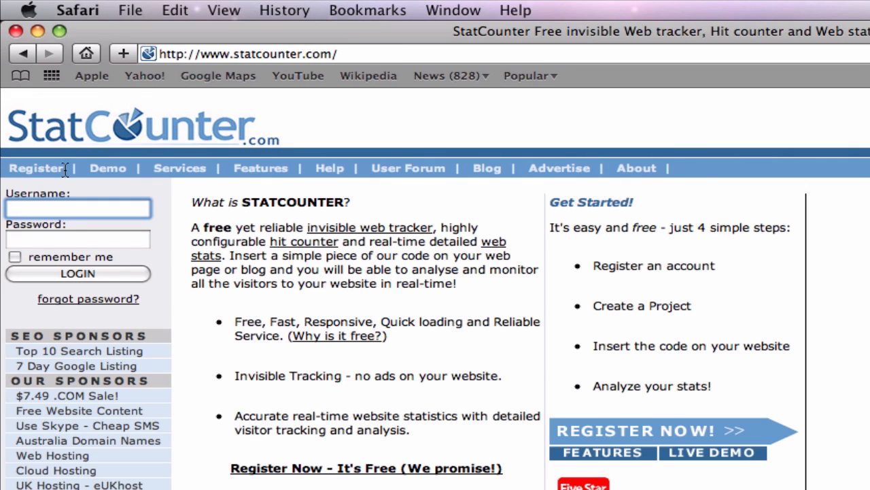
type("SEOforiWeb")
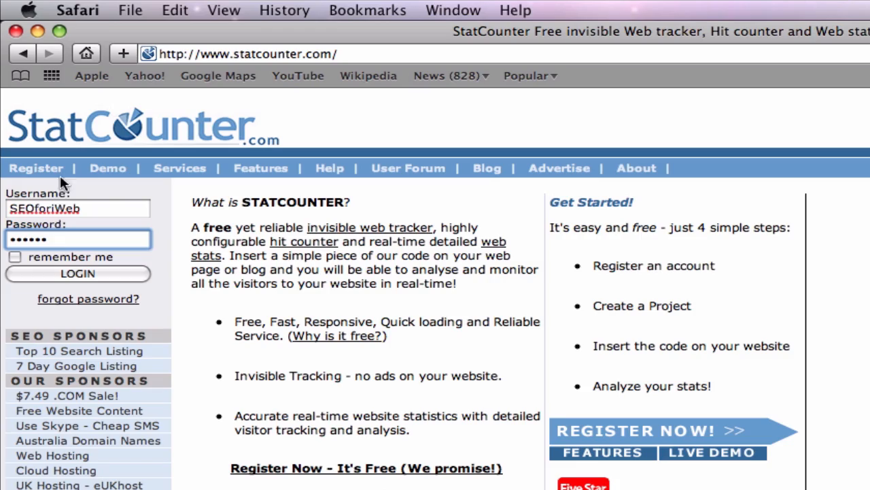
left_click(76, 274)
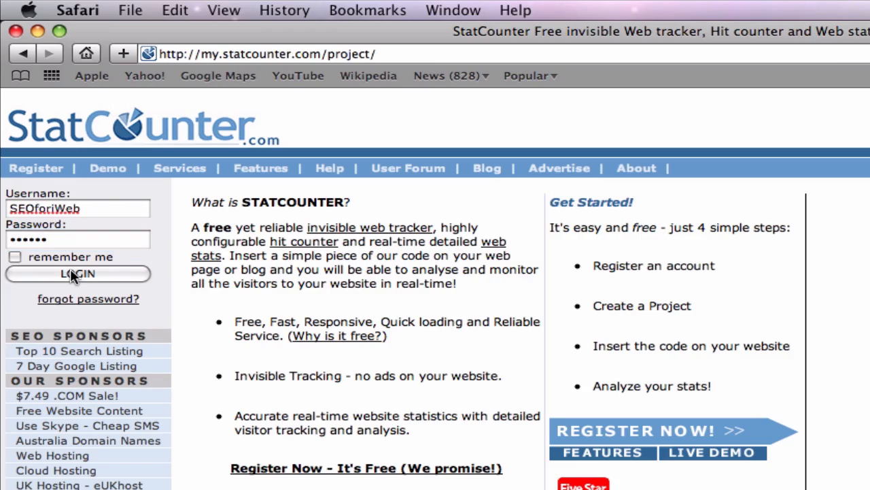
left_click(77, 273)
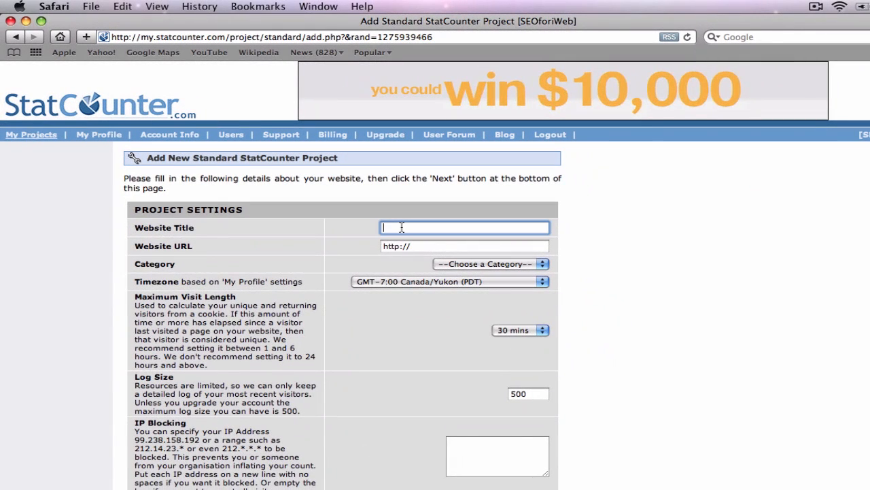
type("My Site")
left_click(465, 246)
type("www.mysi")
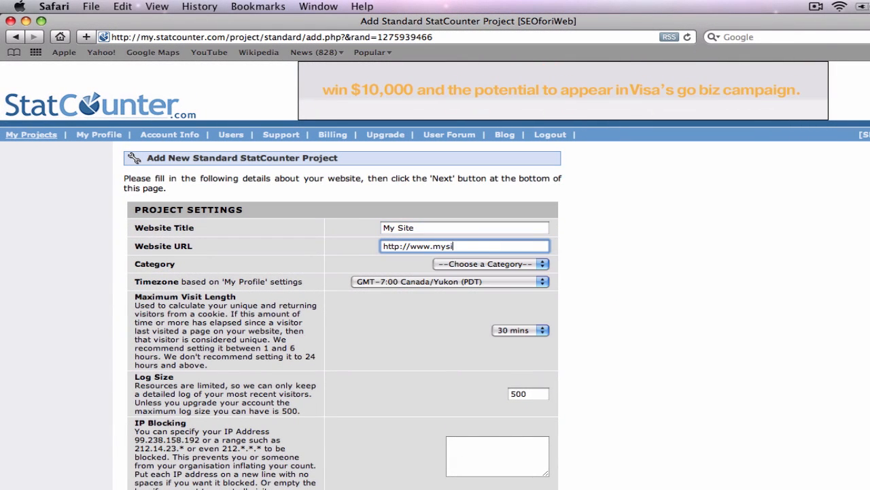
left_click(488, 264)
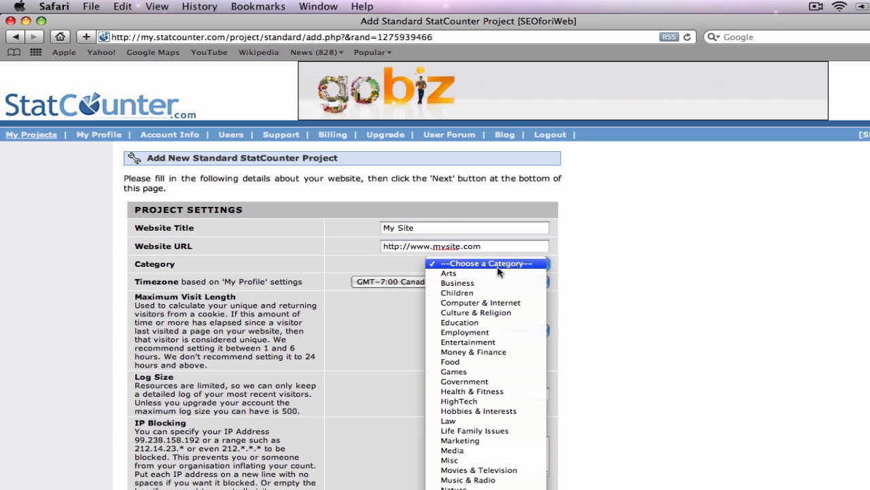
mouse_move(460, 323)
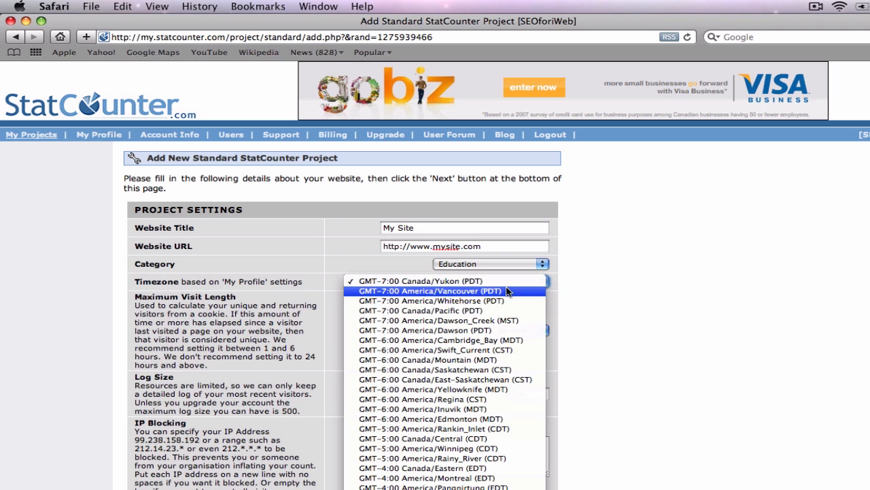
Step: Set category Education and time zone Canada/Pacific, then submit the project
left_click(429, 311)
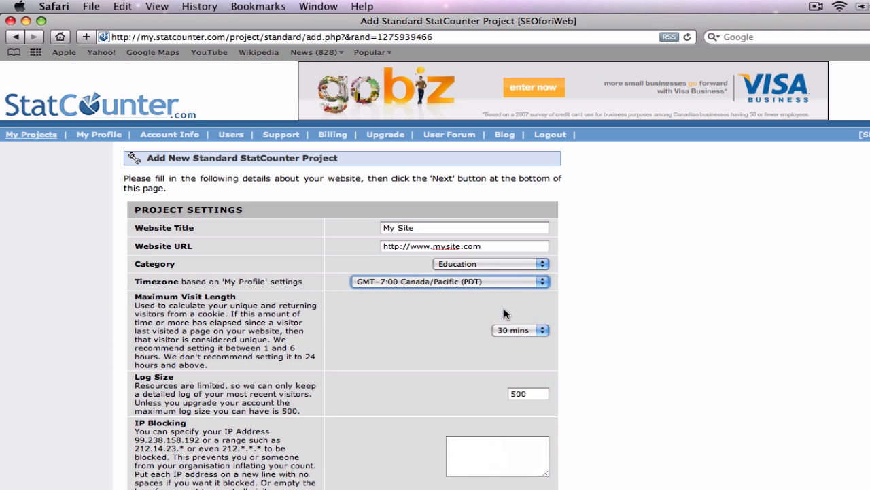
scroll("down", 3)
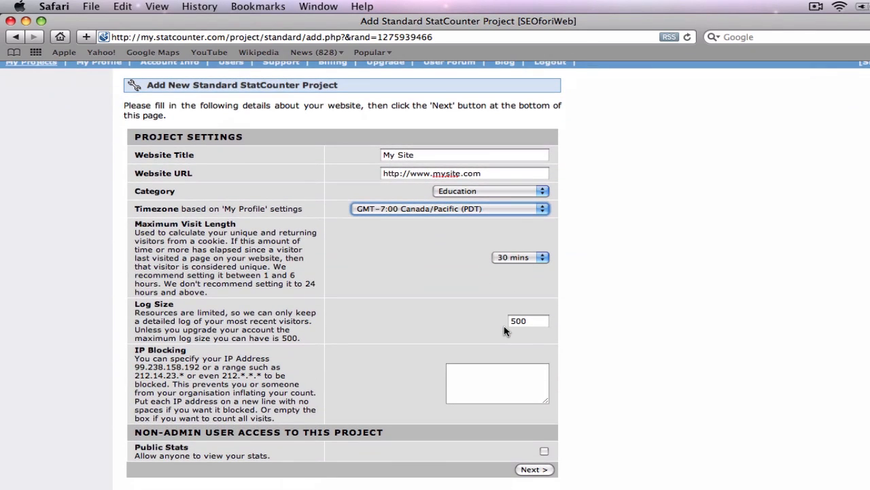
left_click(497, 383)
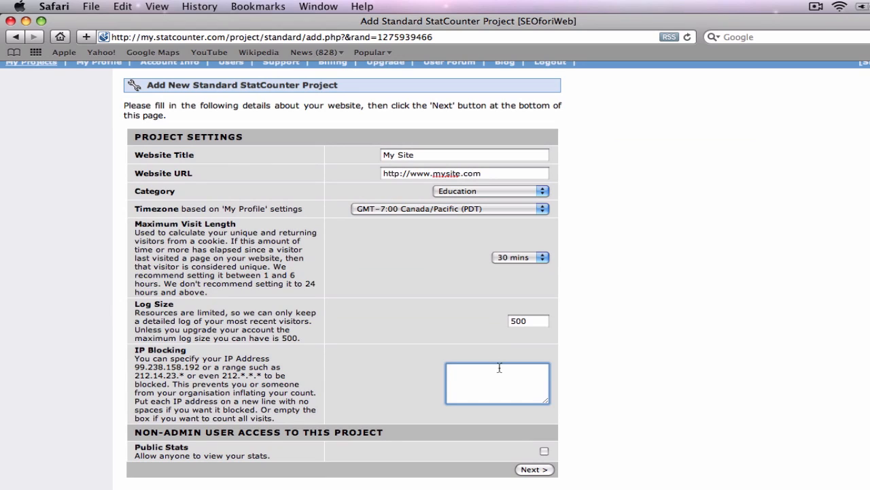
mouse_move(509, 403)
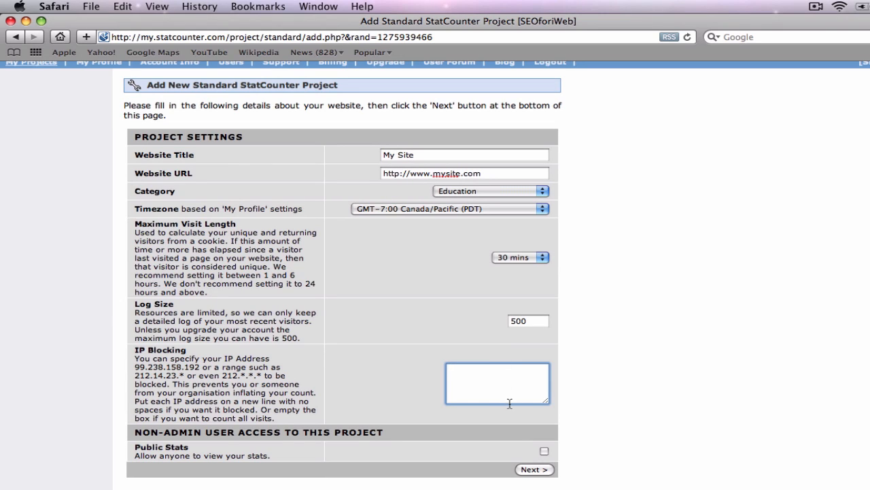
mouse_move(544, 465)
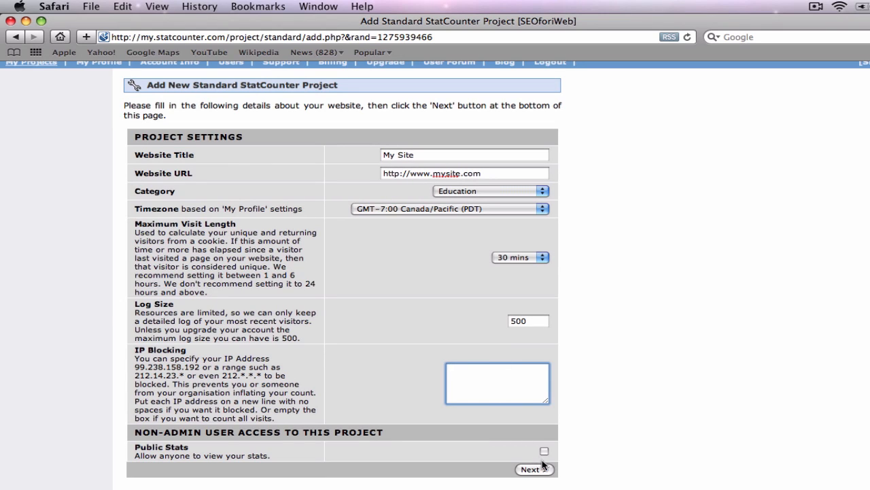
left_click(534, 469)
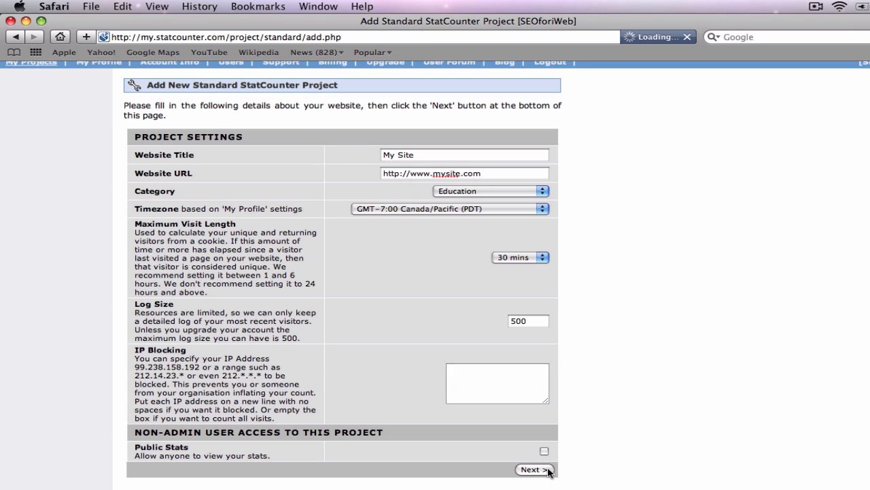
Step: Start Configure & Install Code for My Site and choose the Invisible Counter
left_click(533, 469)
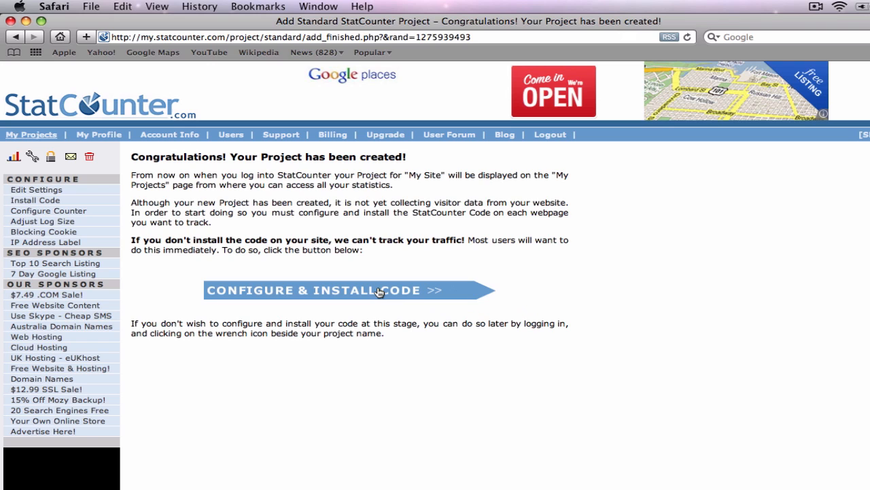
left_click(343, 289)
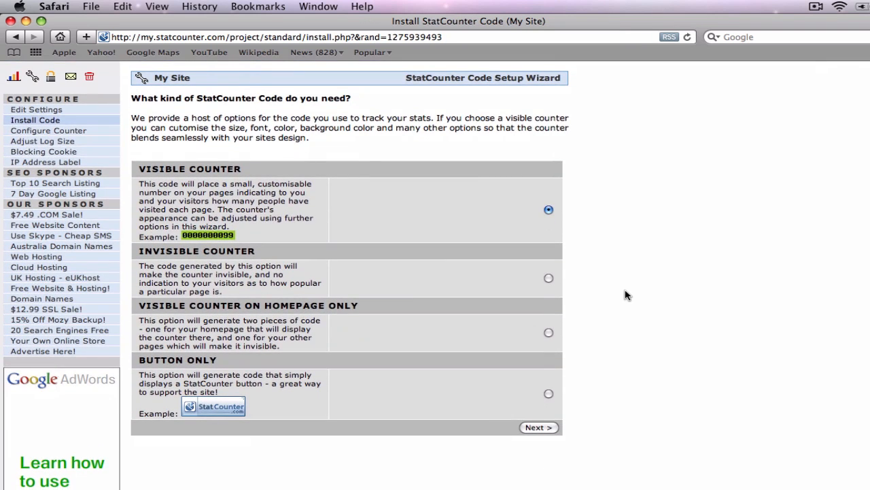
mouse_move(609, 293)
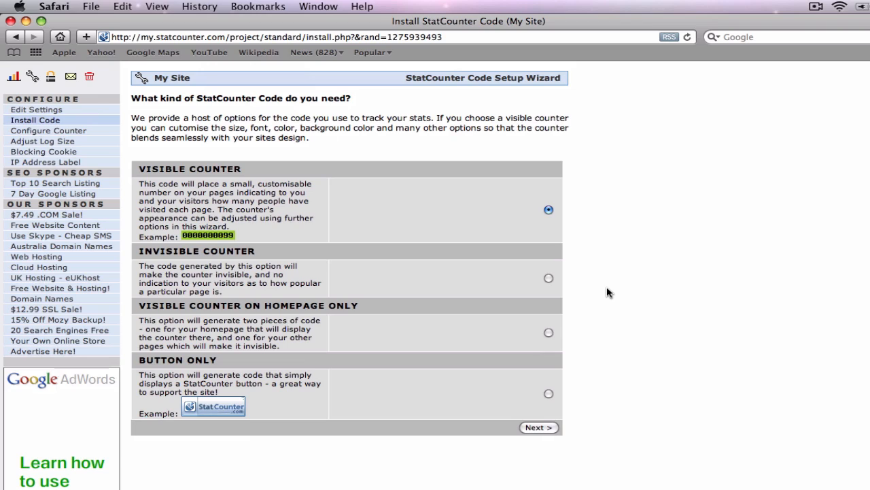
left_click(549, 278)
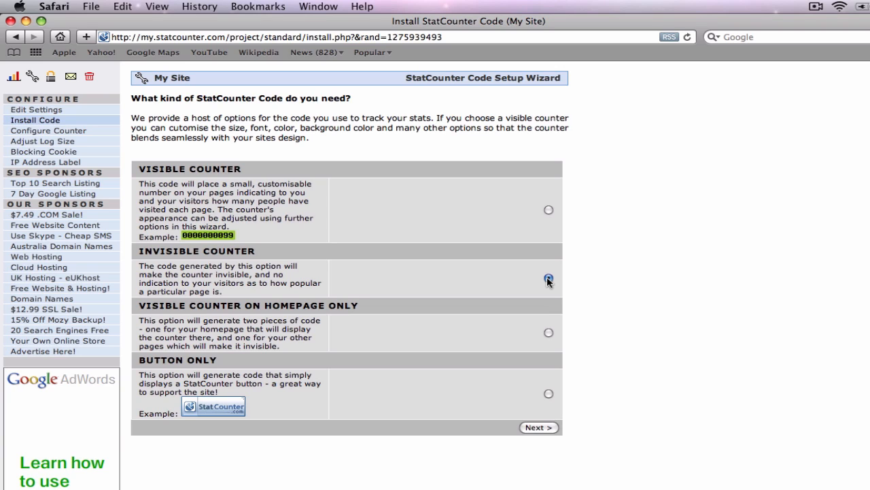
left_click(549, 277)
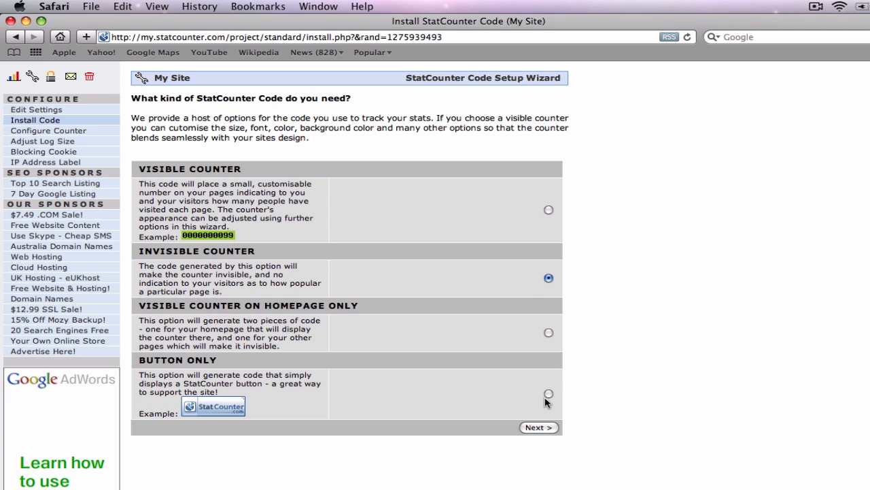
left_click(538, 427)
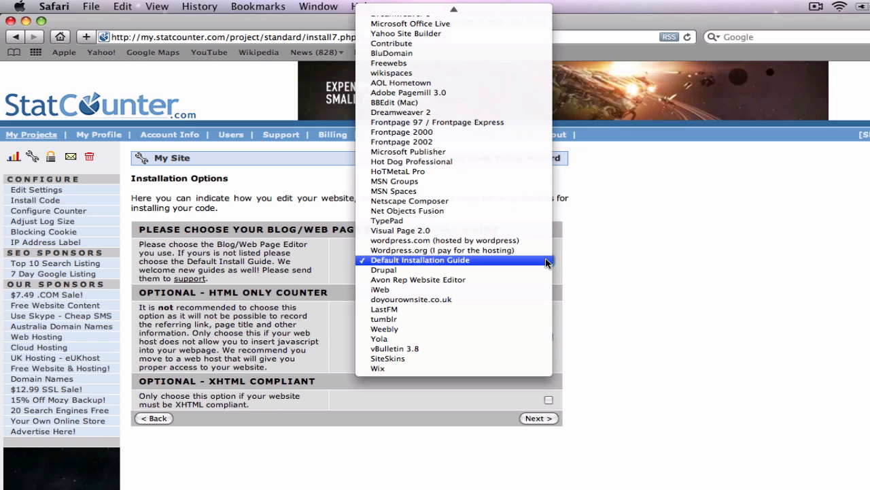
mouse_move(531, 290)
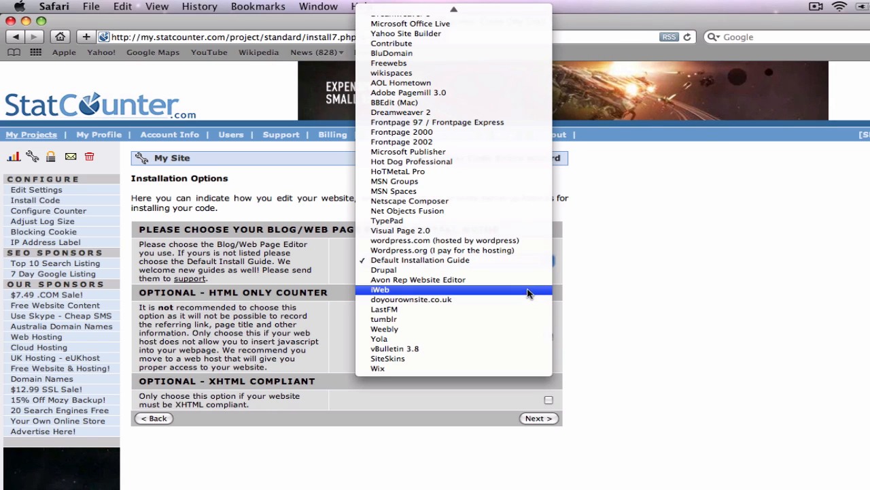
Step: Choose iWeb as the install guide to show the generated invisible-counter code
left_click(380, 290)
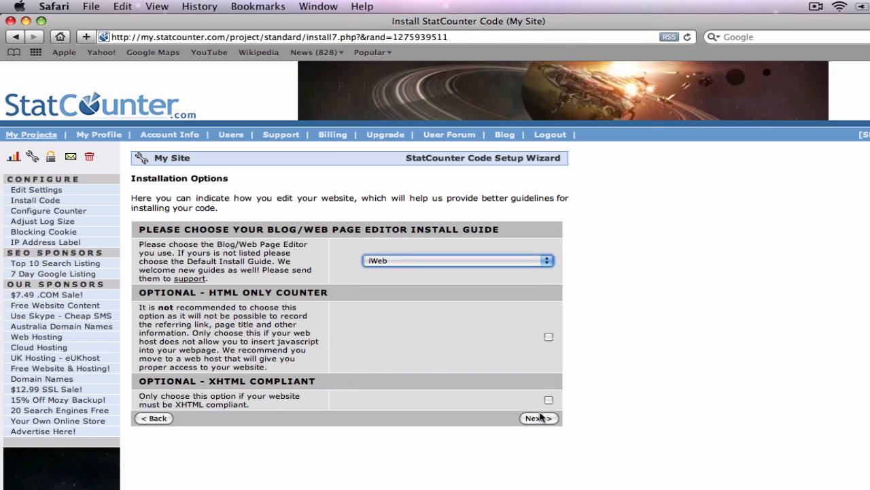
left_click(539, 418)
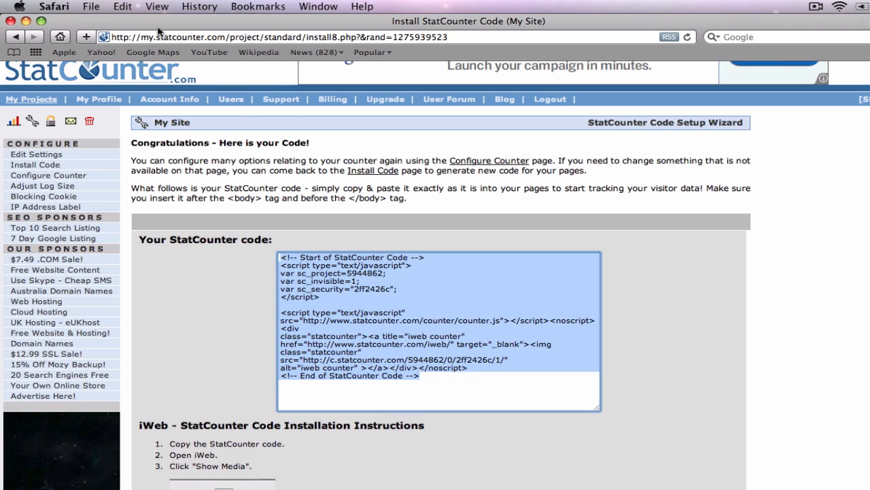
Step: Paste the StatCounter code into Footer Code and apply it to the entire site
left_click(122, 5)
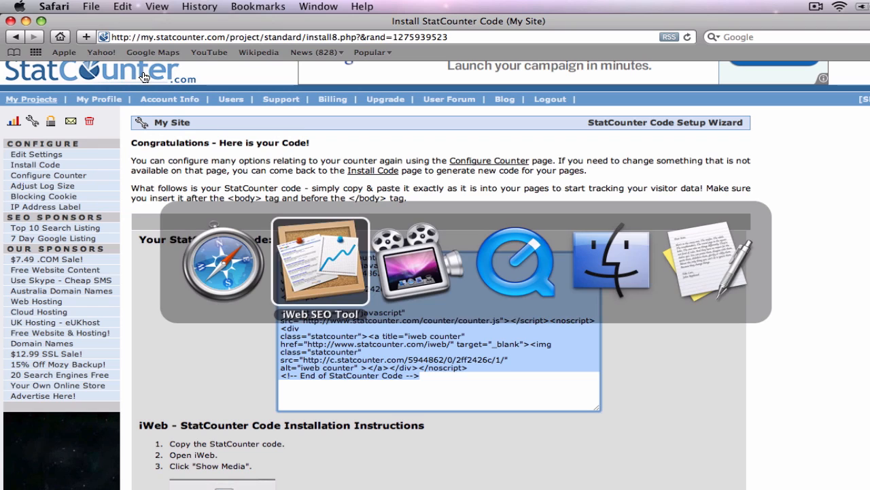
left_click(321, 261)
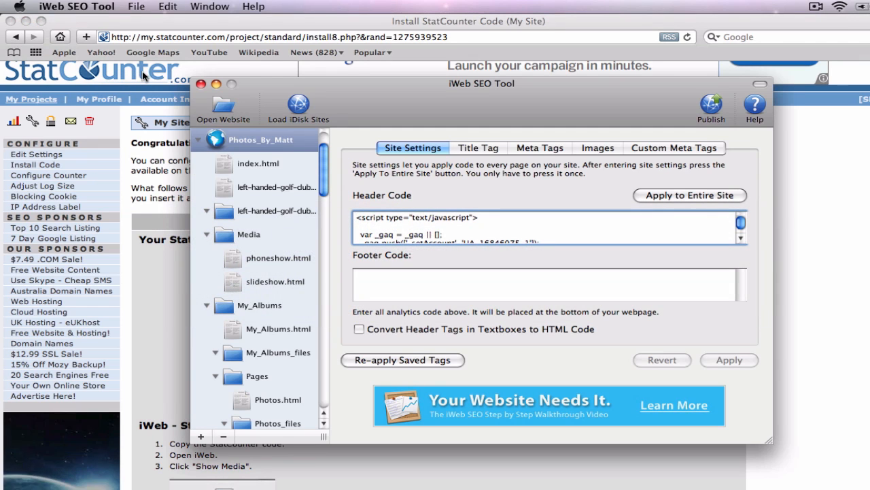
mouse_move(386, 275)
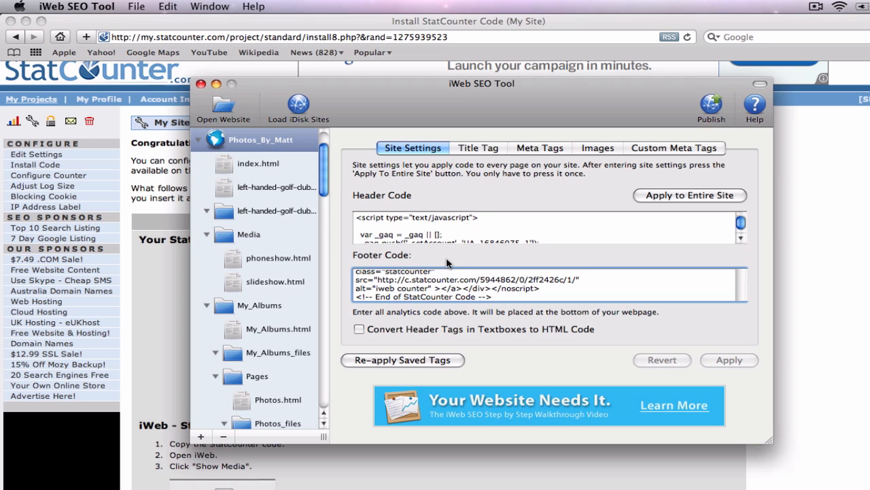
left_click(688, 196)
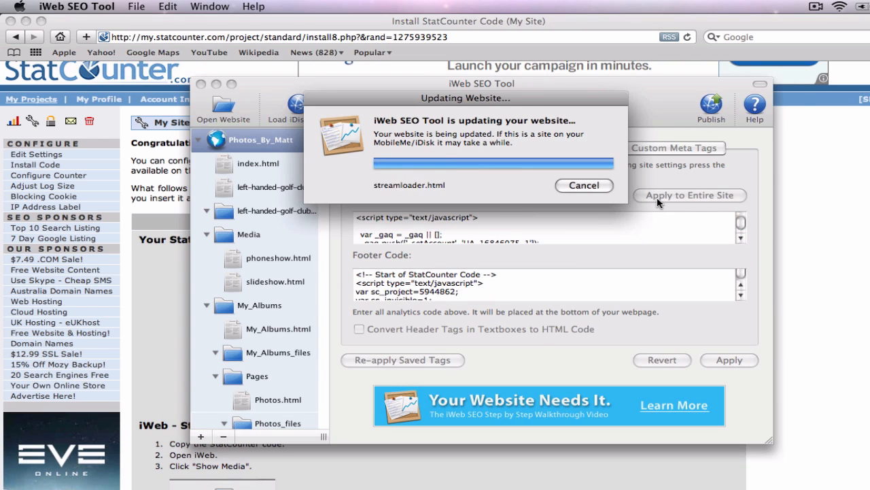